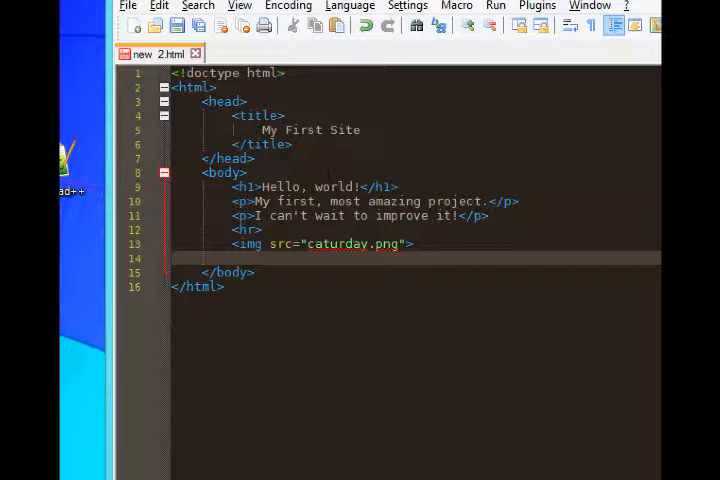
- Insert a <br> tag on the empty line after the catuday.png image
click(232, 258)
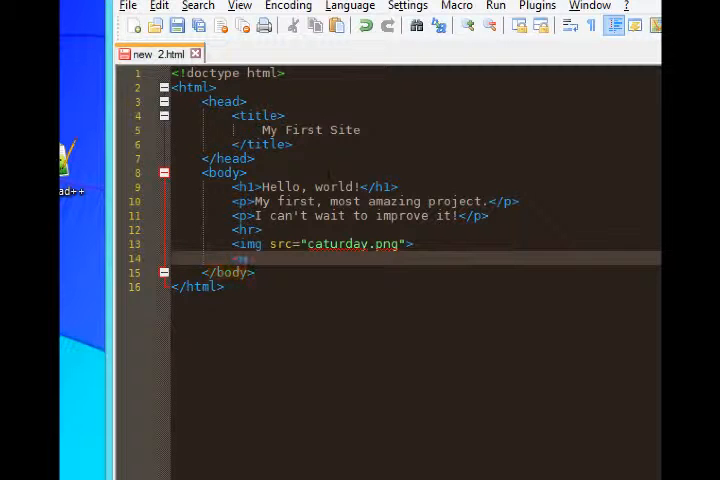
text(<br>)
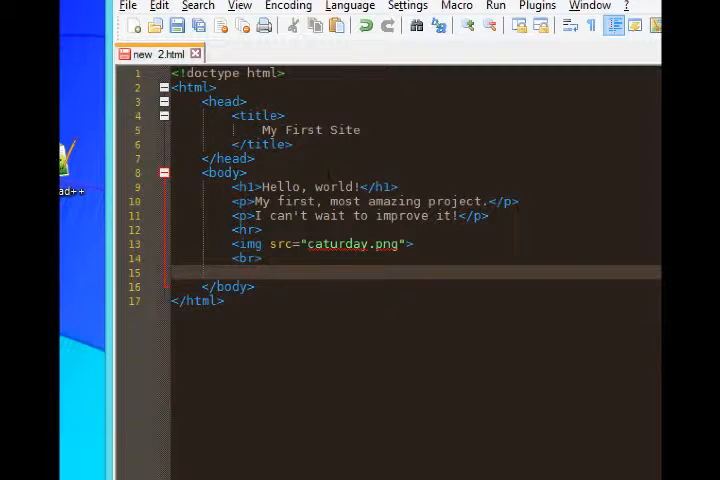
- Type the anchor element <a>Visit SDCE</a> on the line below the break
click(235, 272)
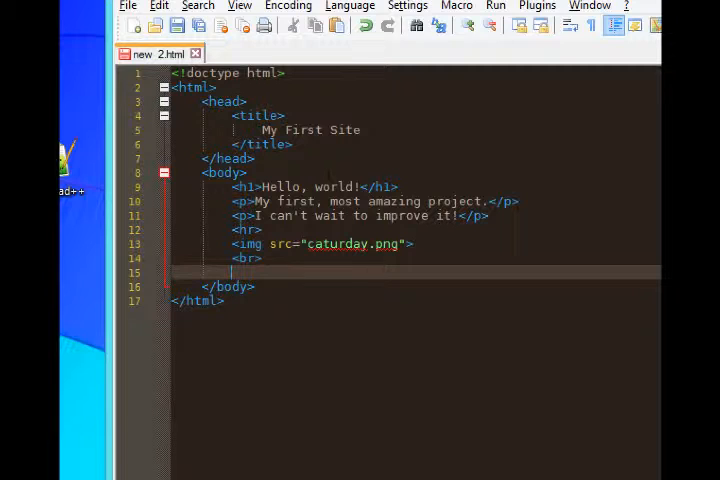
text(Visit SOCE)
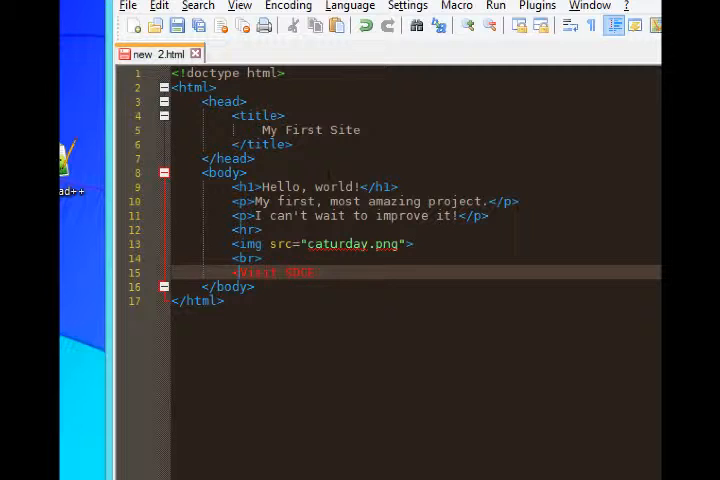
text(<a>Visit SDCE)
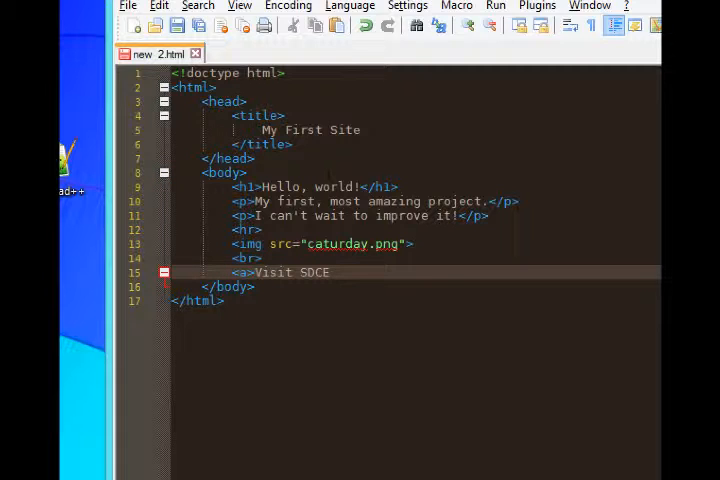
text(</a>)
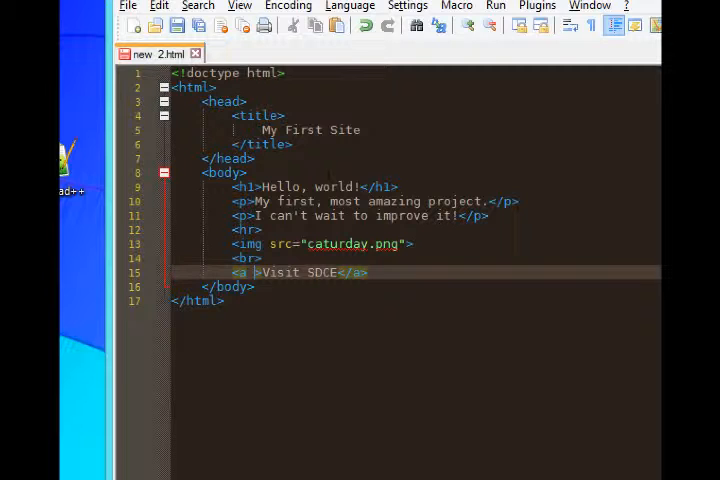
text(href=")
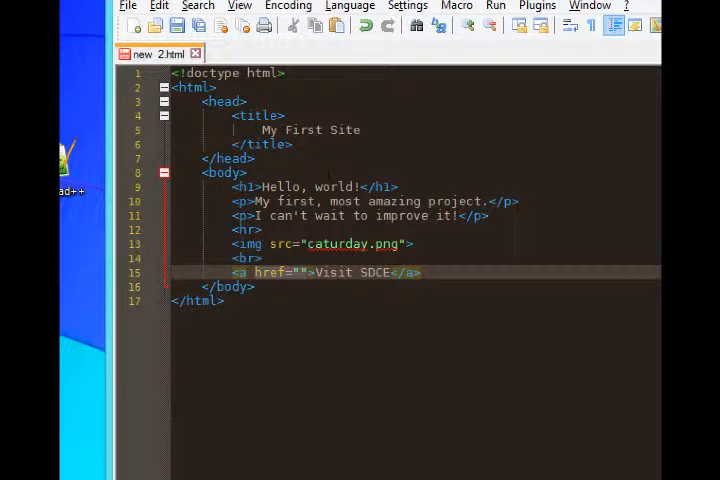
click(300, 272)
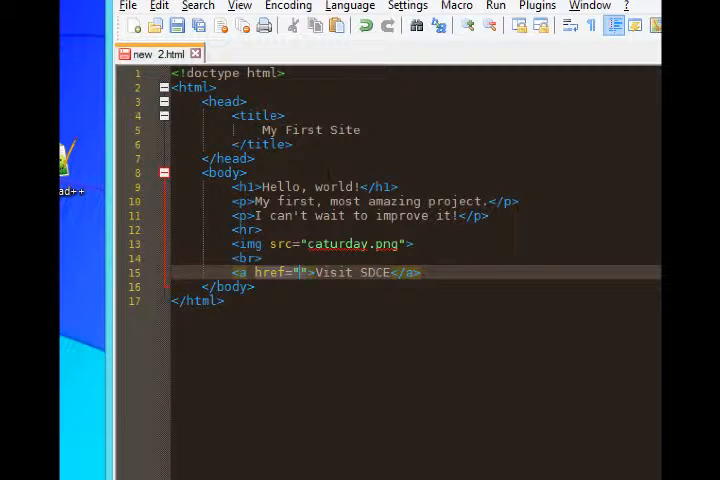
text(h)
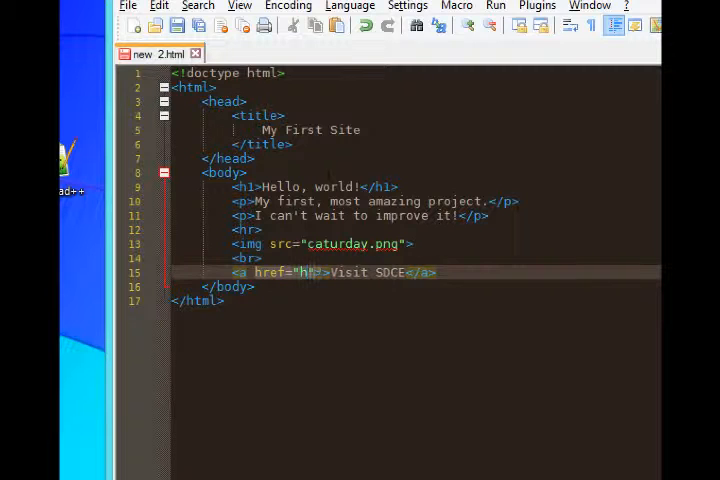
text(ttp://)
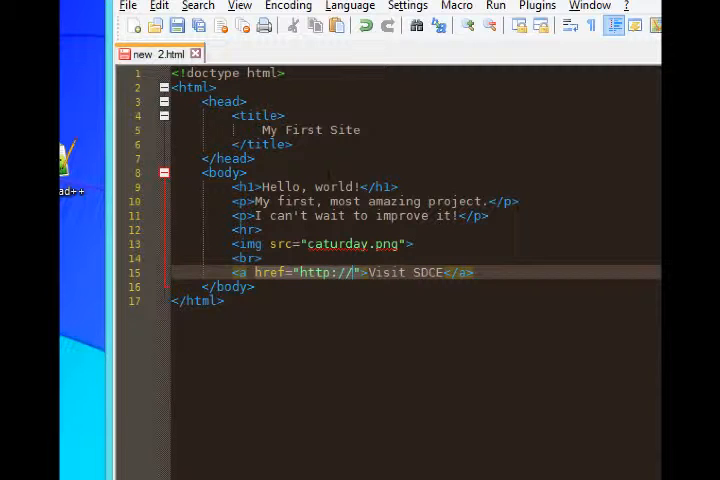
text(sdce.edu)
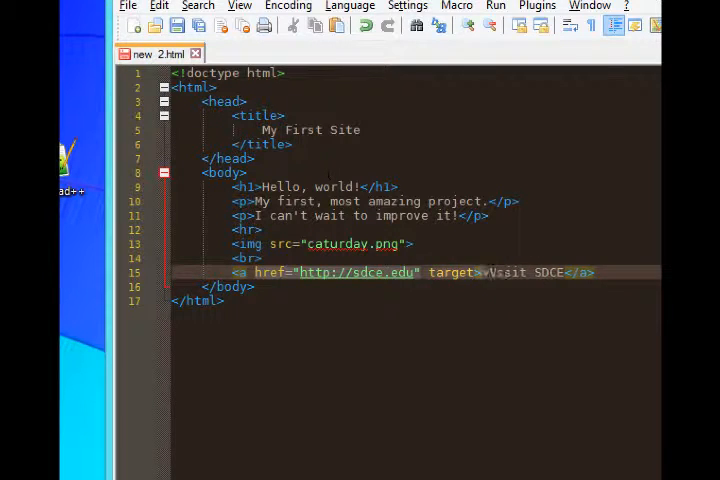
- Set the link's target attribute to "_blank"
text("")
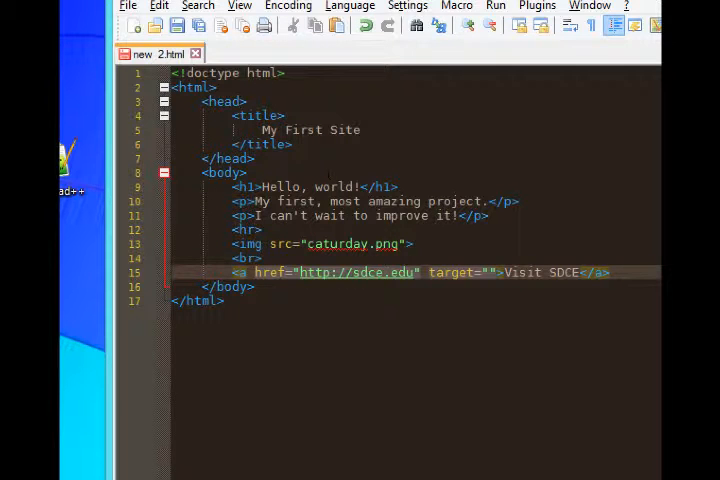
text(_)
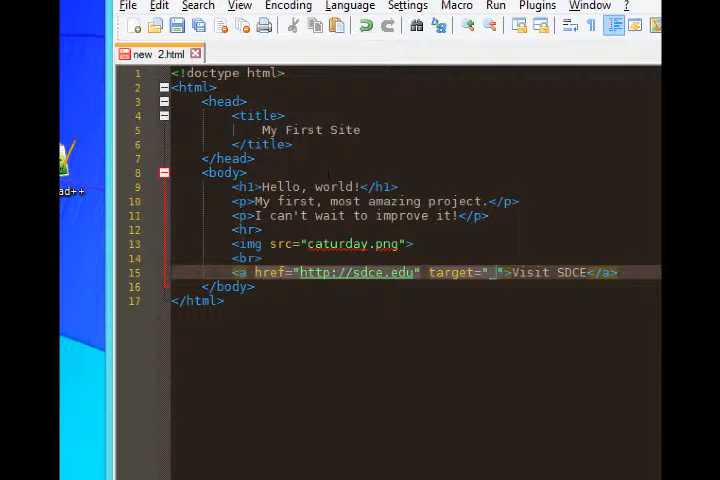
text(blank)
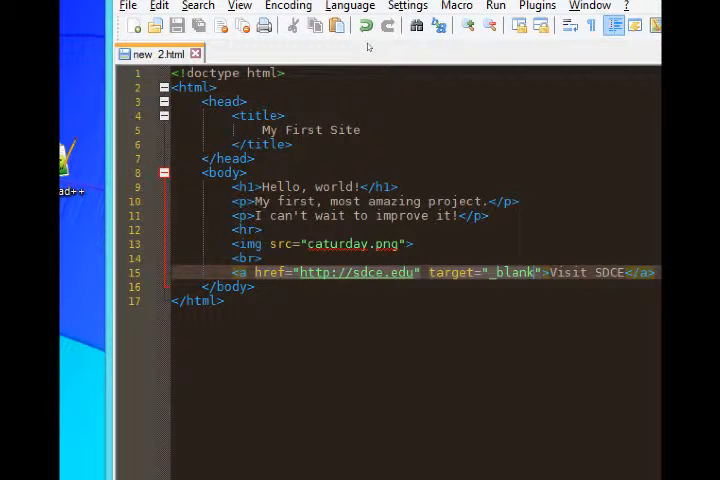
- Launch the page in a web browser and scroll to the Visit SDCE link
click(496, 8)
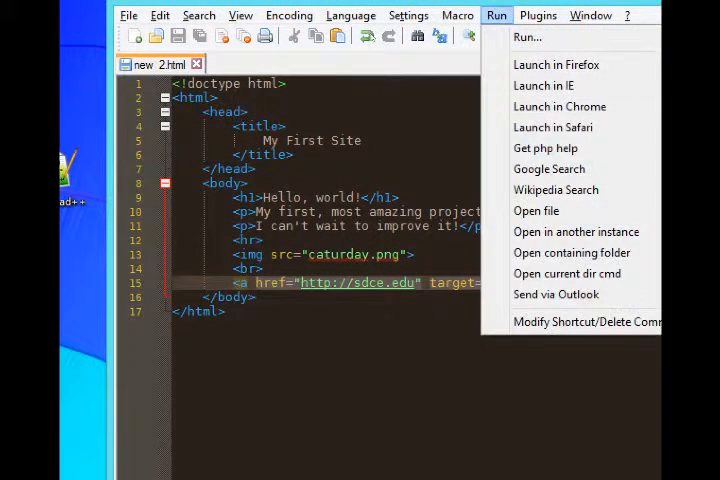
click(559, 106)
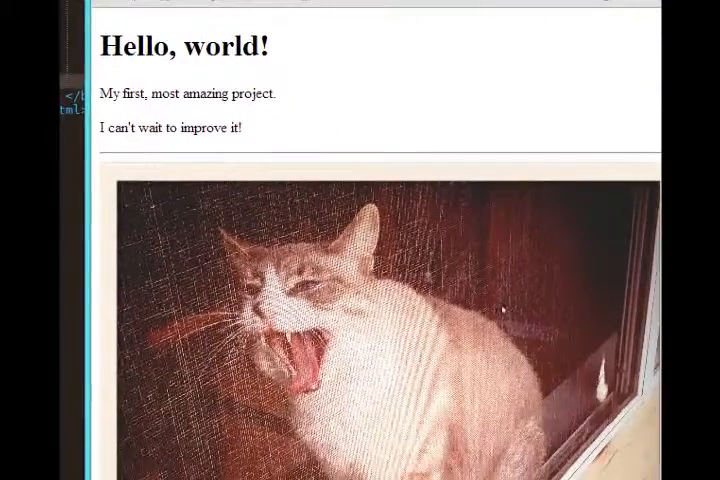
scroll(down, 3)
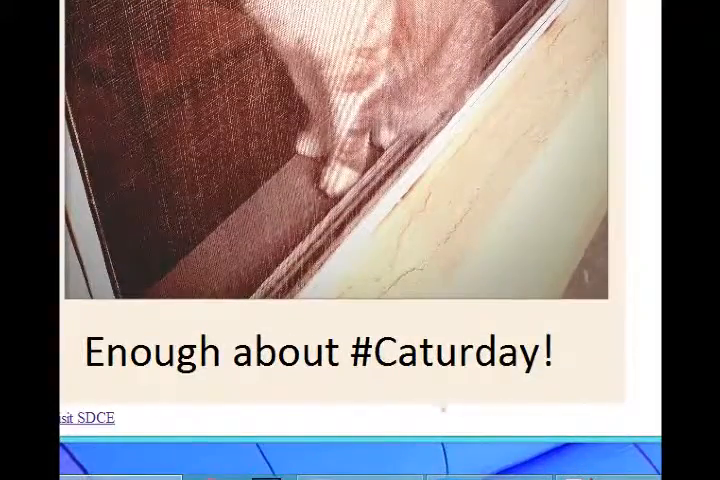